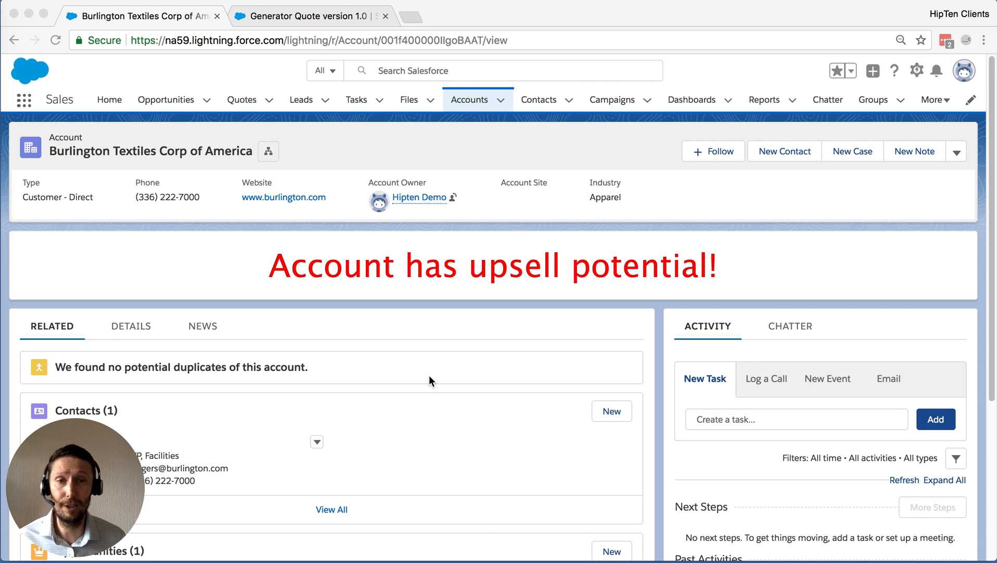
Show the account's Details tab with its field values visible
left_click_drag(270, 265, 629, 264)
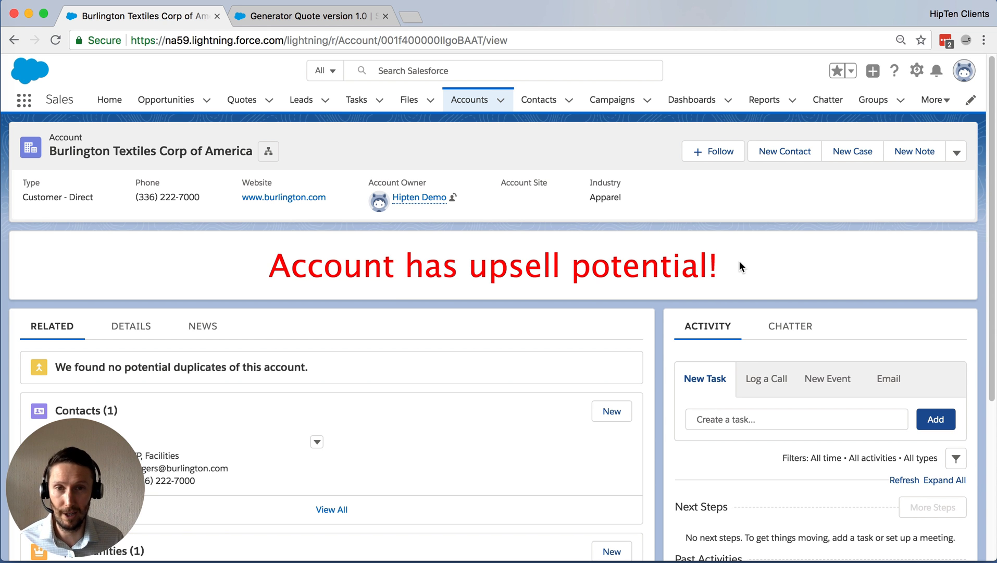
mouse_move(740, 268)
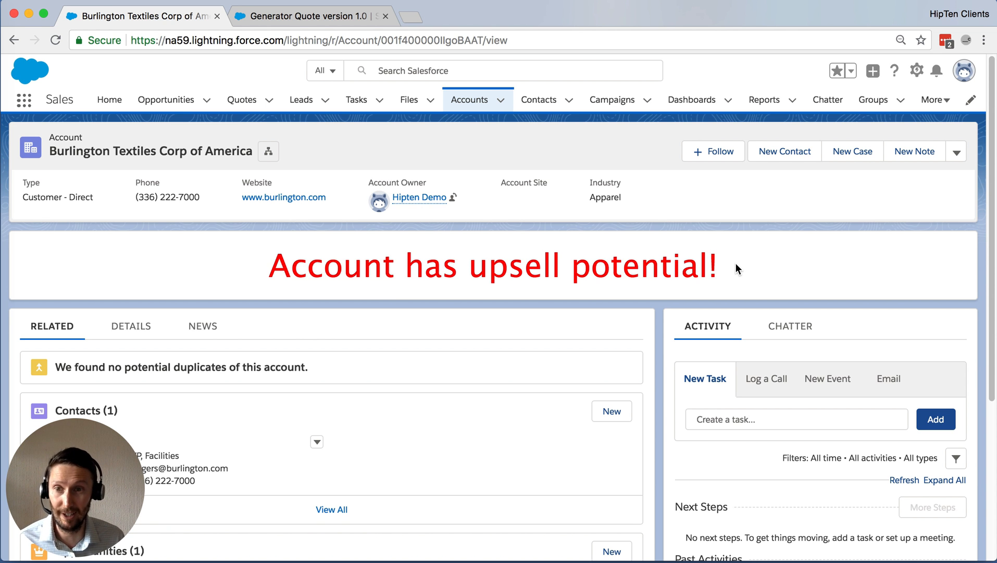
left_click_drag(465, 266, 722, 265)
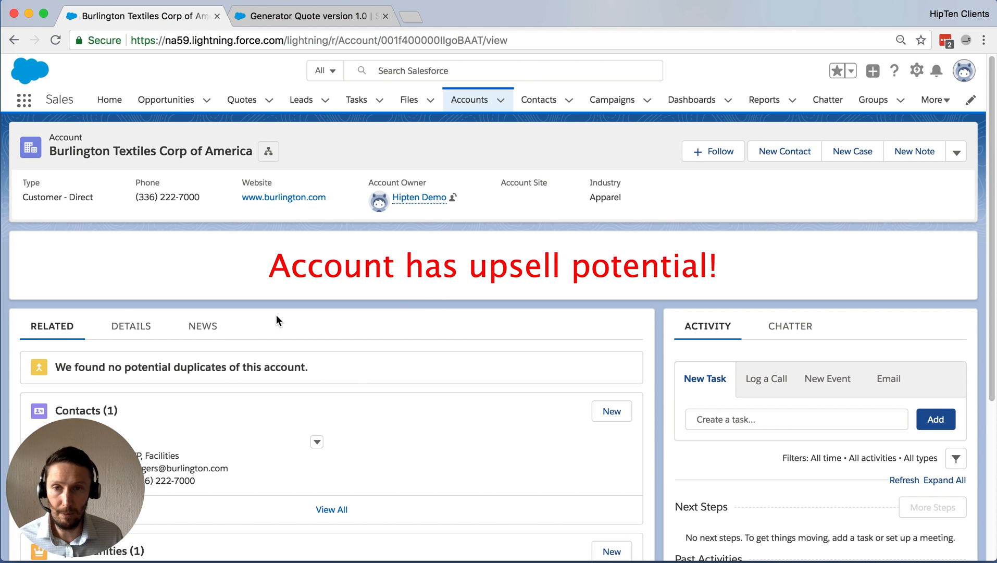
left_click(130, 325)
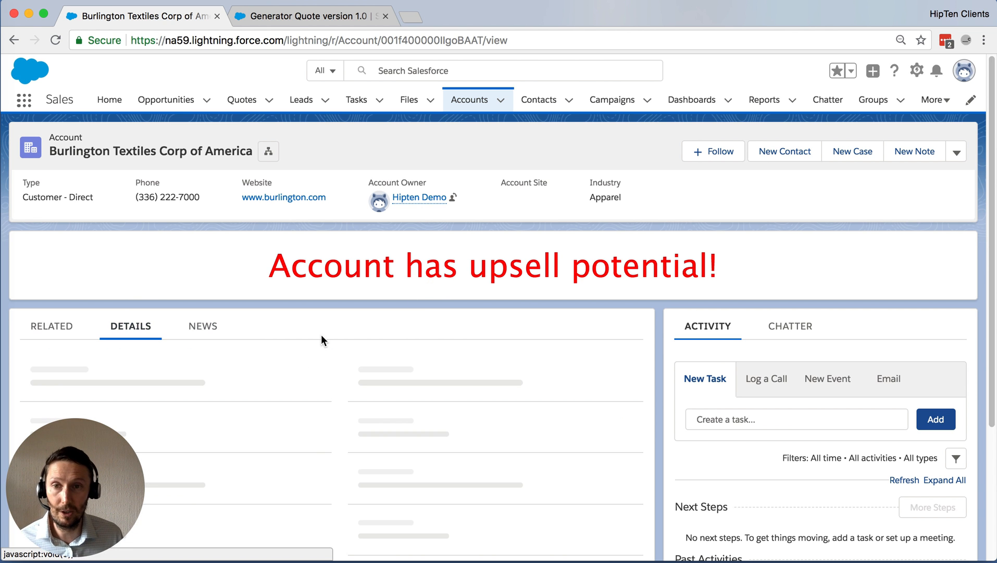
mouse_move(598, 338)
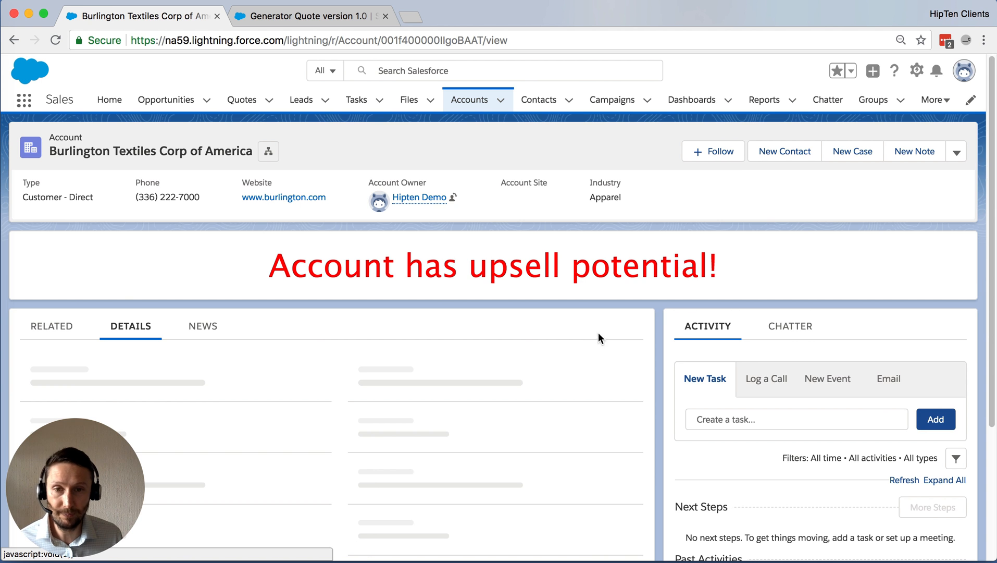
scroll("down", 3)
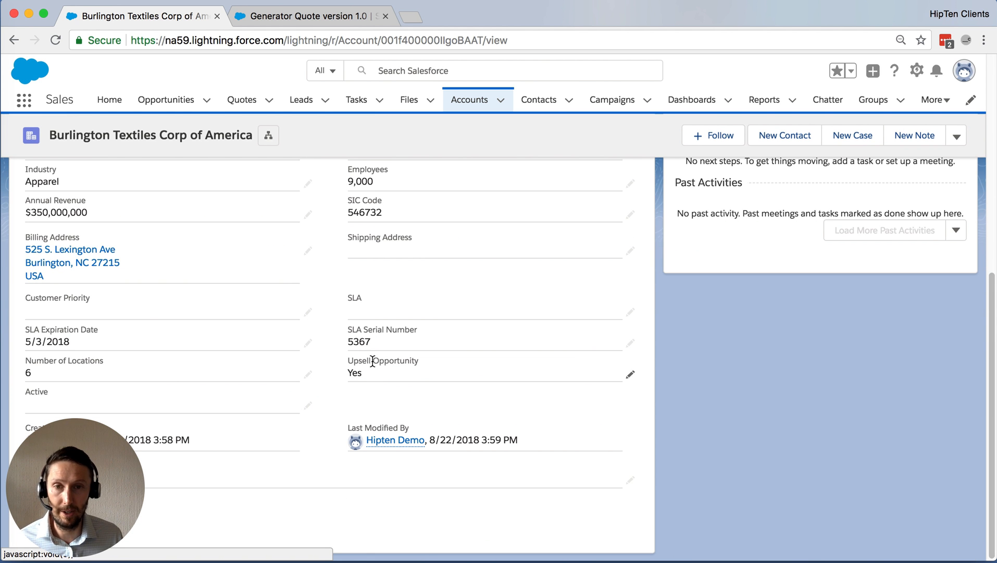
double_click(382, 360)
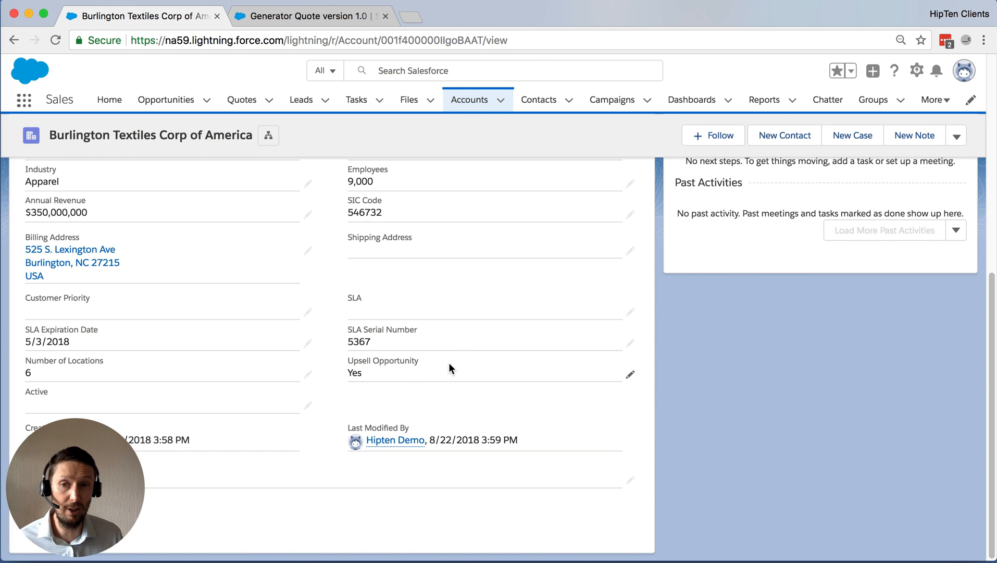
mouse_move(329, 351)
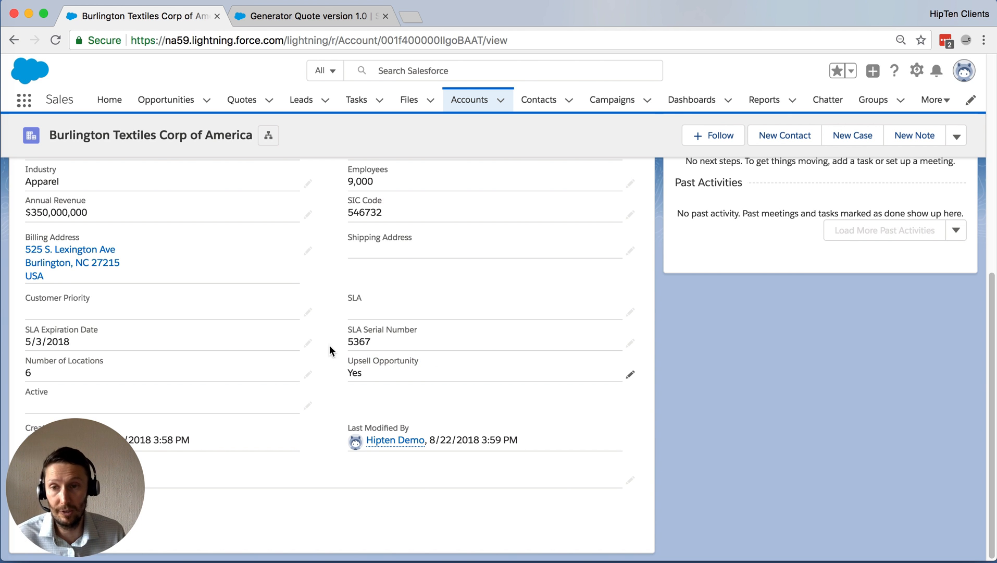
mouse_move(385, 347)
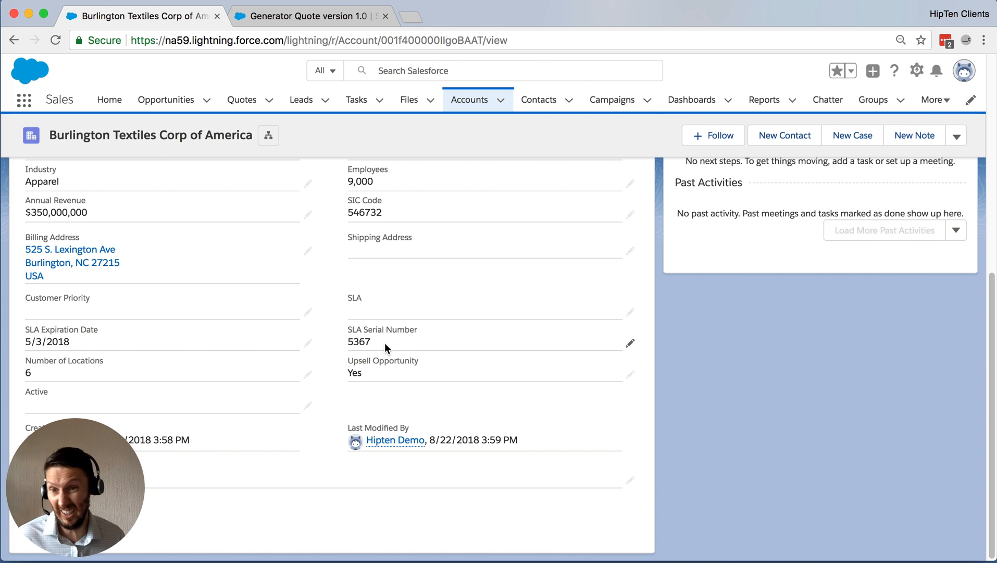
mouse_move(354, 359)
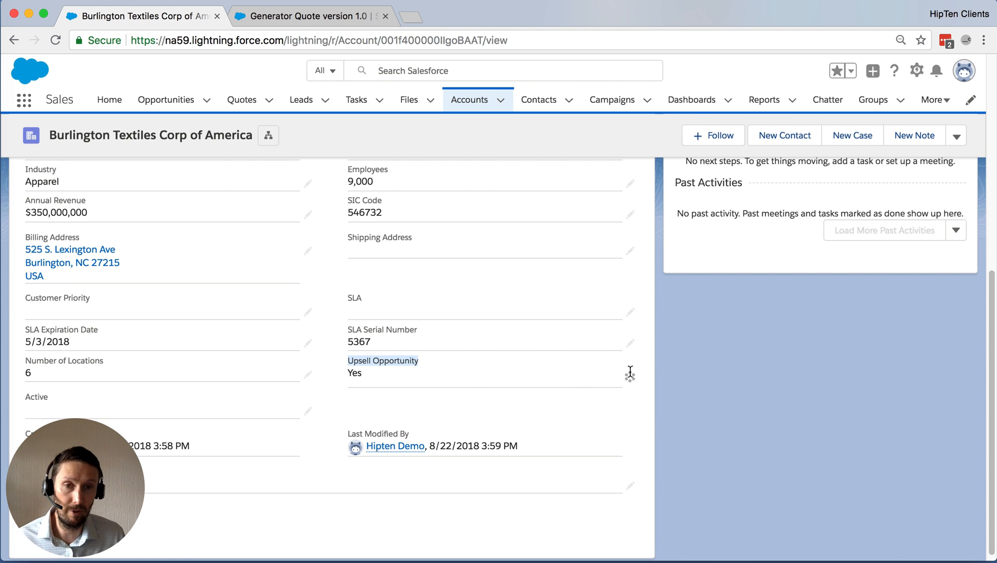
Set Upsell Opportunity to No so the upsell banner disappears
left_click(487, 307)
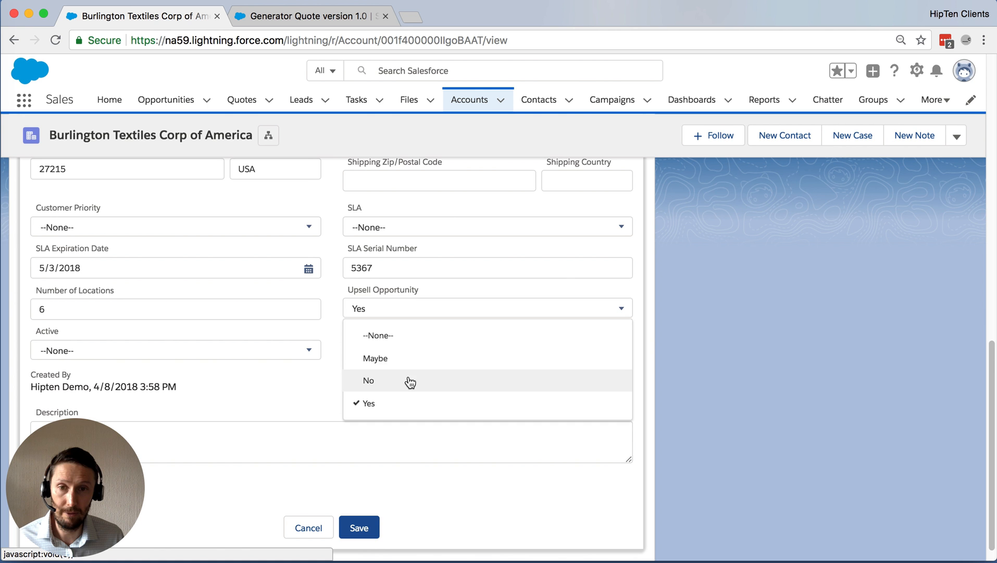
left_click(368, 380)
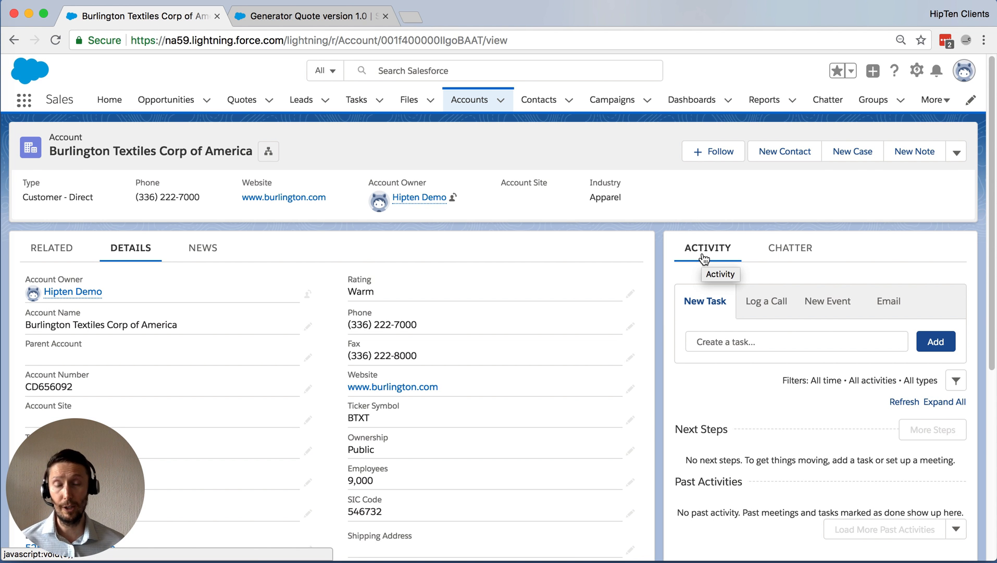
Set SLA to Silver and Upsell Opportunity to Yes, save, and see both banners
scroll("down", 3)
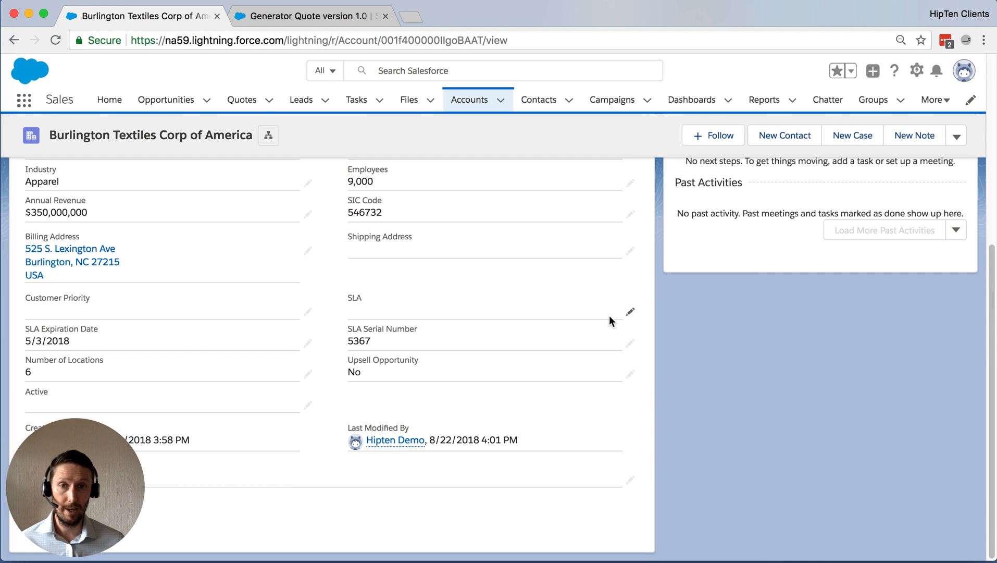
left_click(629, 312)
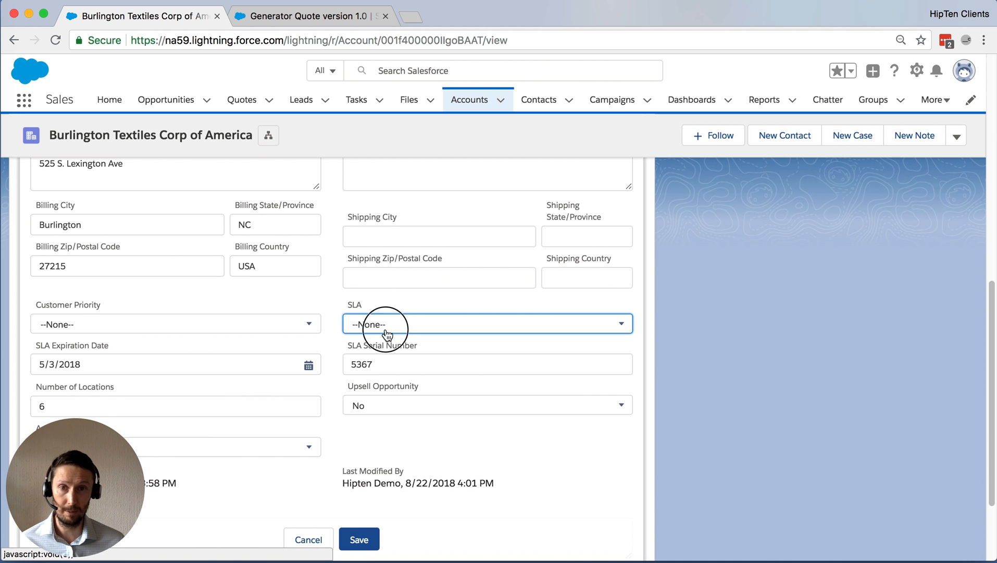
left_click(487, 324)
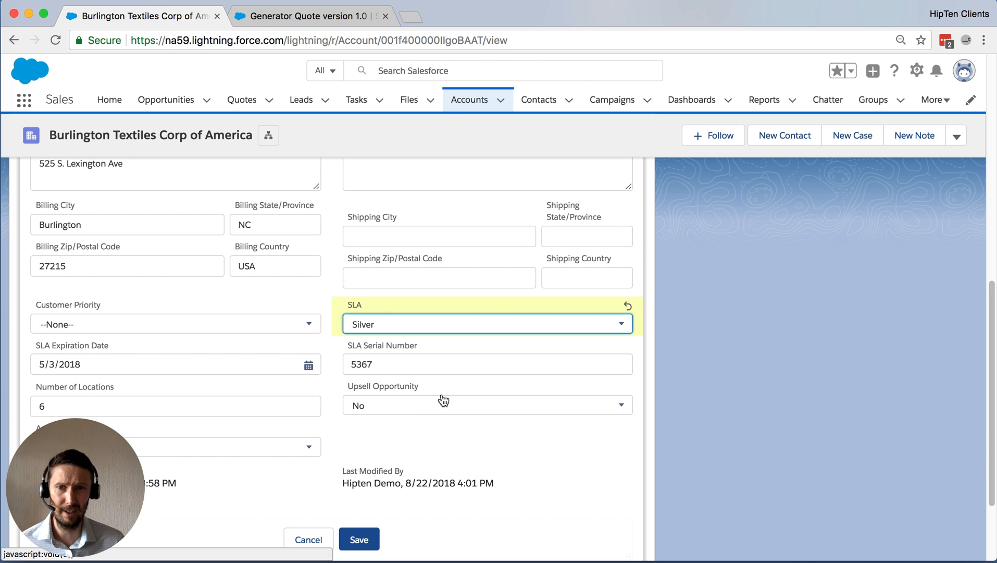
left_click(487, 406)
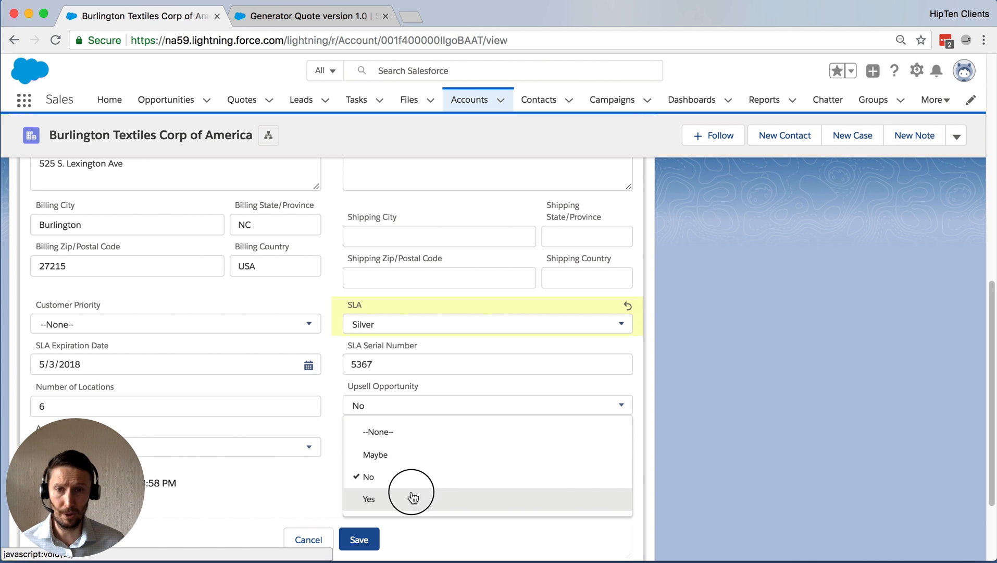
left_click(368, 498)
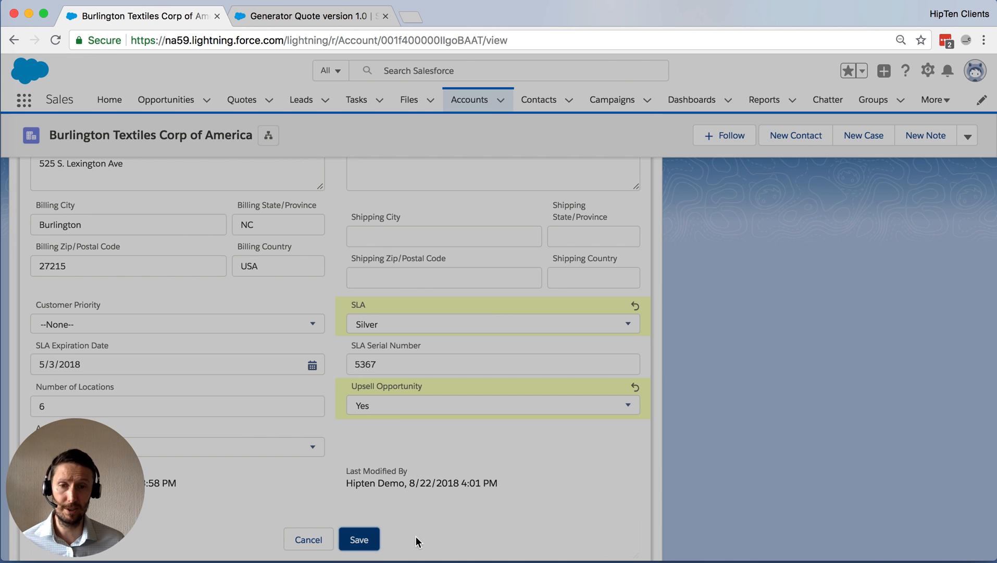
left_click(359, 539)
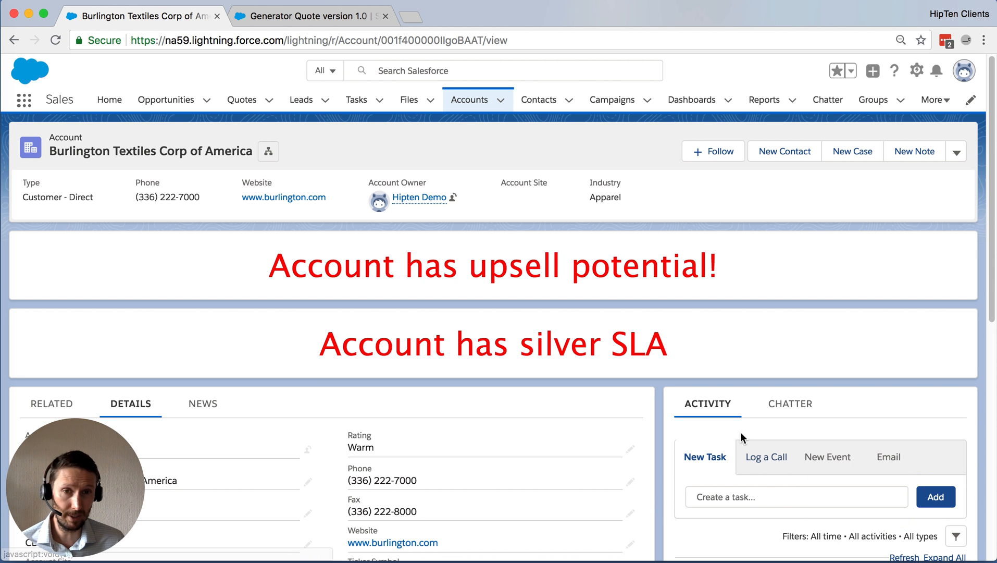
scroll("down", 3)
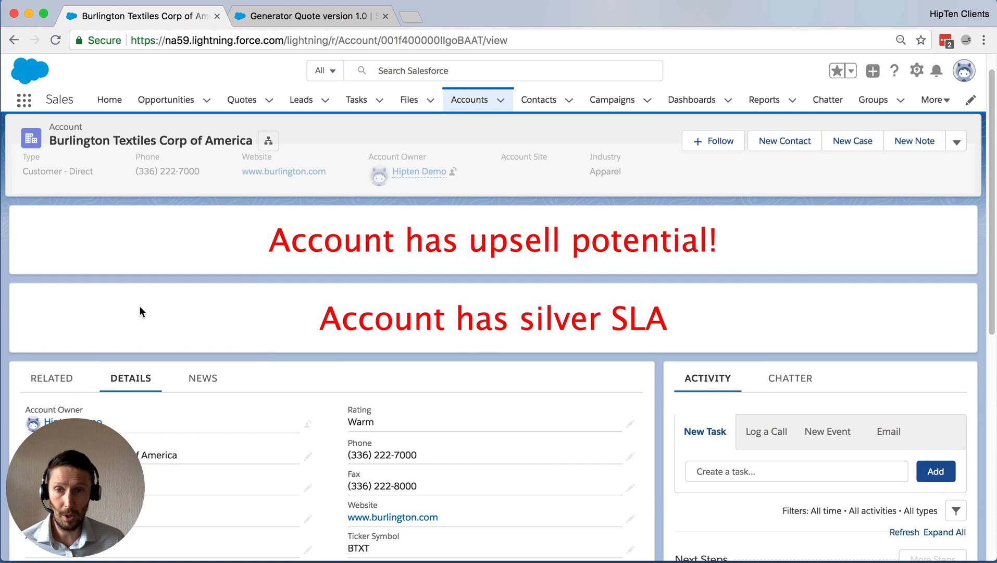
scroll("down", 3)
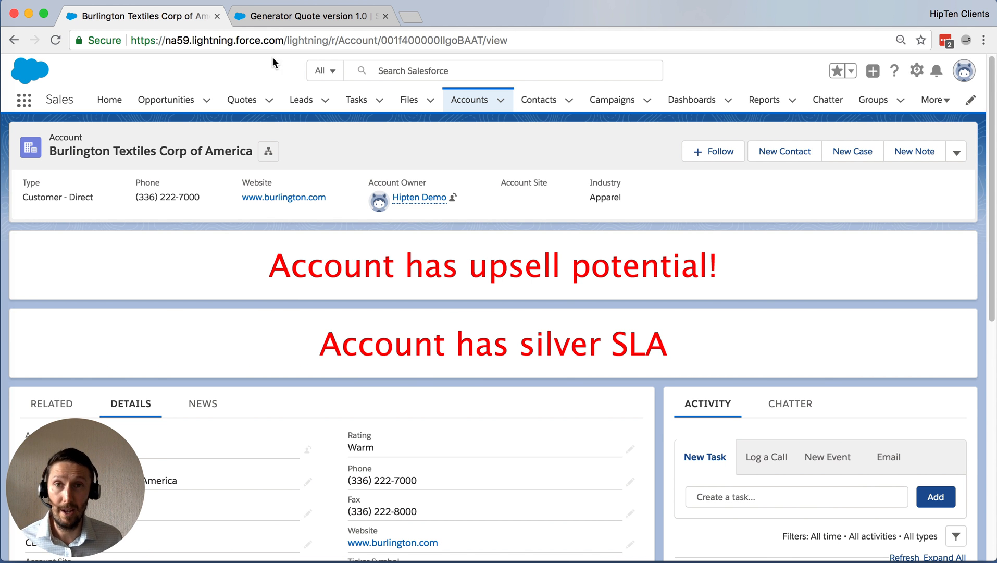
On the Generator Quote, edit the GenWatt Diesel 1000kW line item to a 50% discount and save
left_click(305, 15)
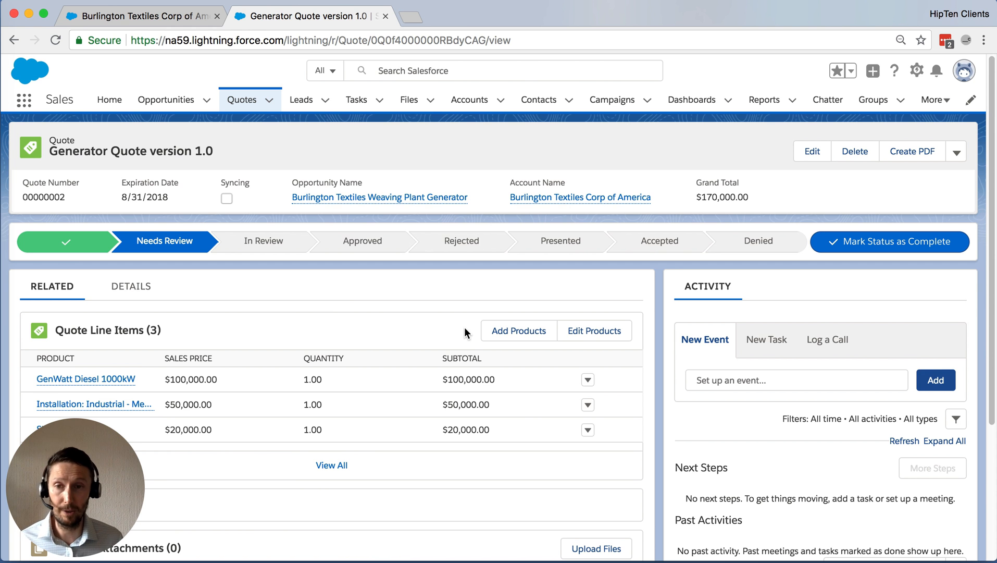
mouse_move(344, 312)
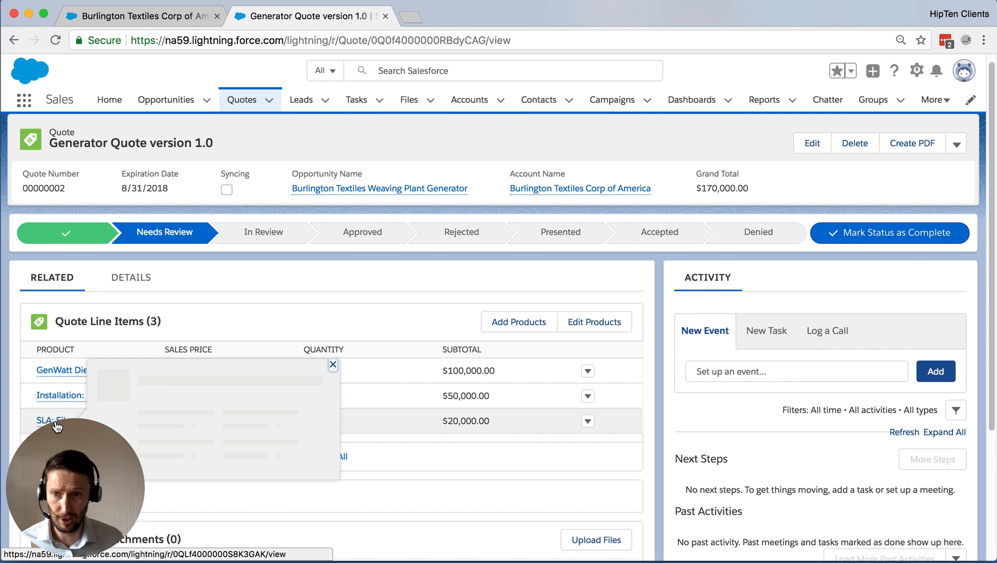
left_click(333, 365)
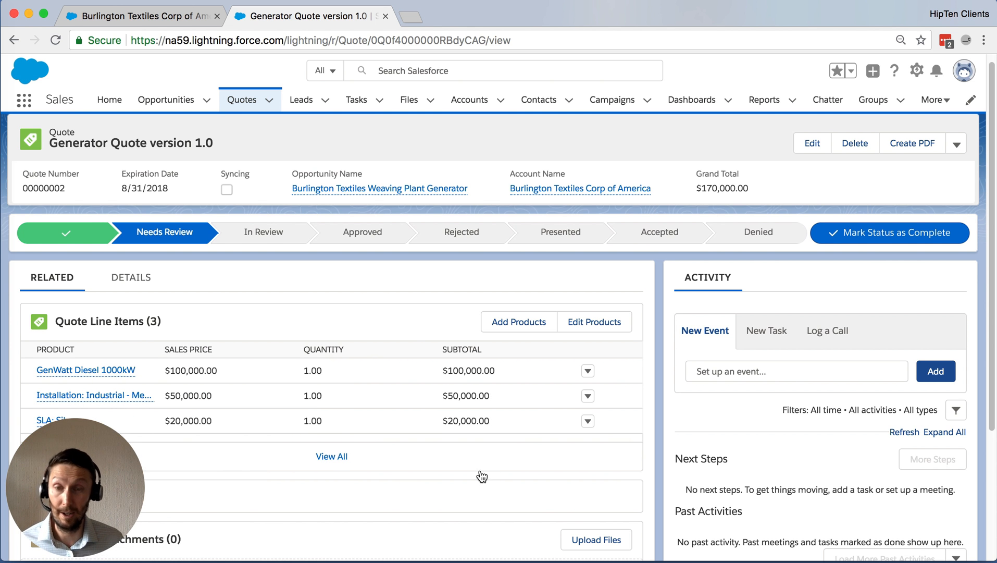
mouse_move(157, 204)
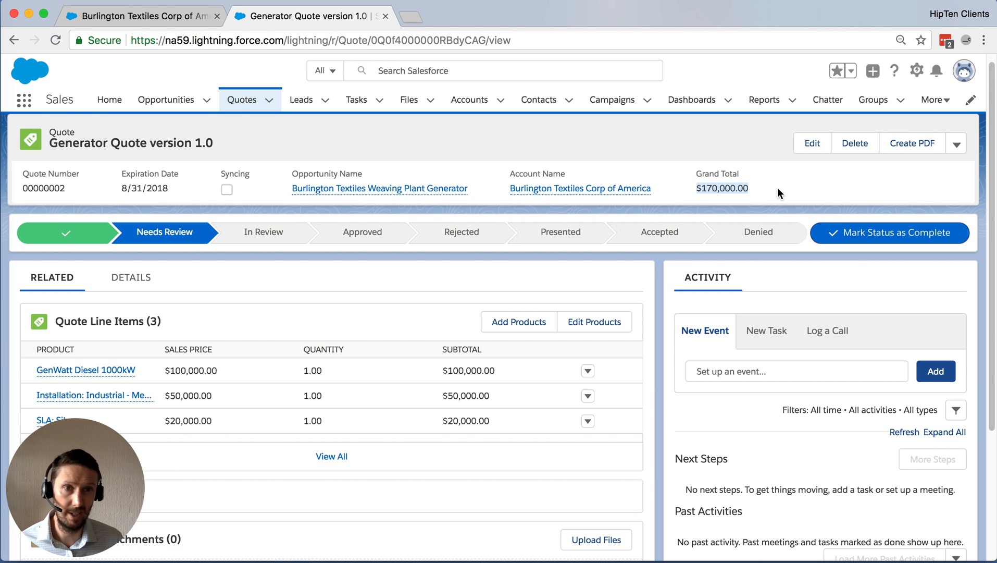
mouse_move(605, 381)
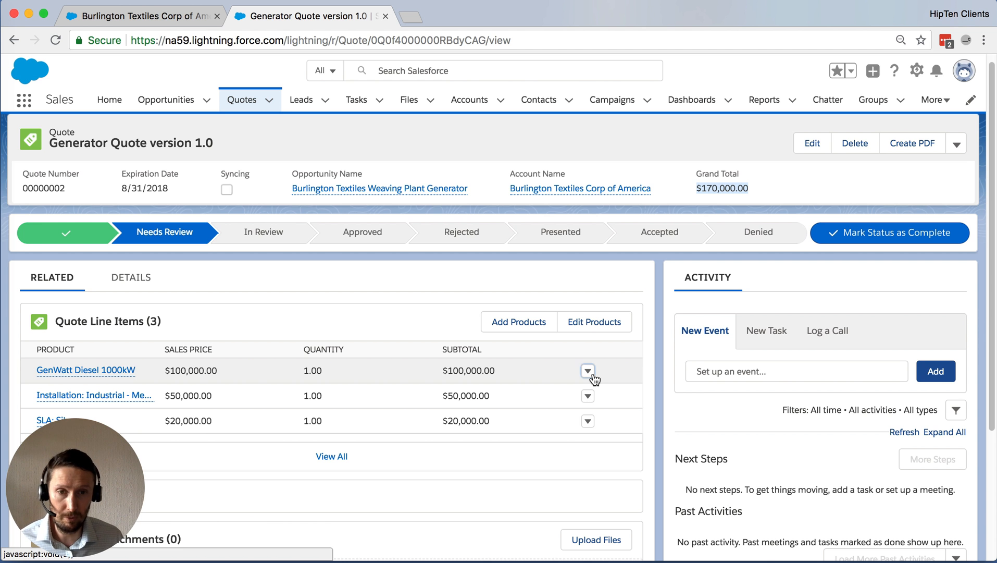
left_click(586, 371)
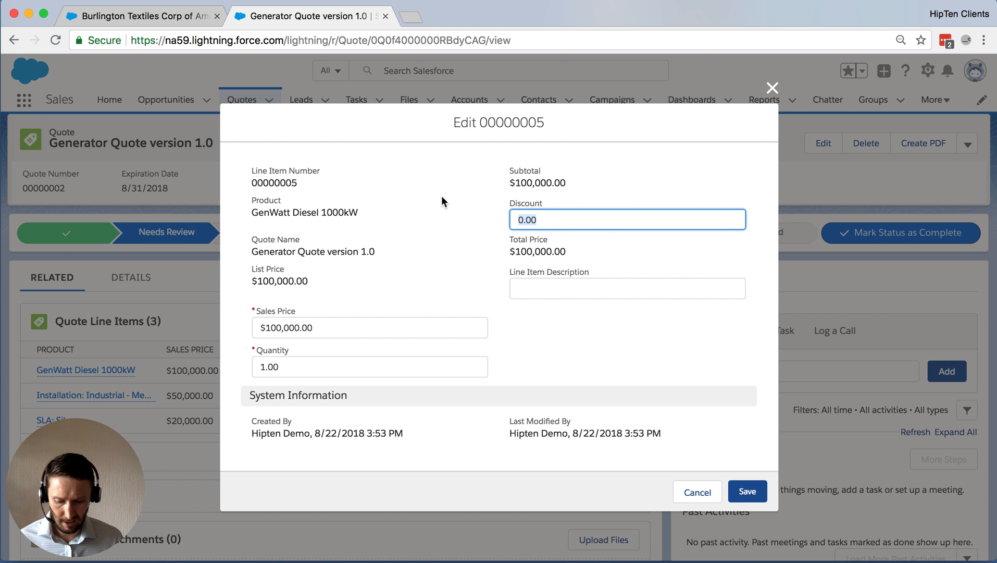
type("5")
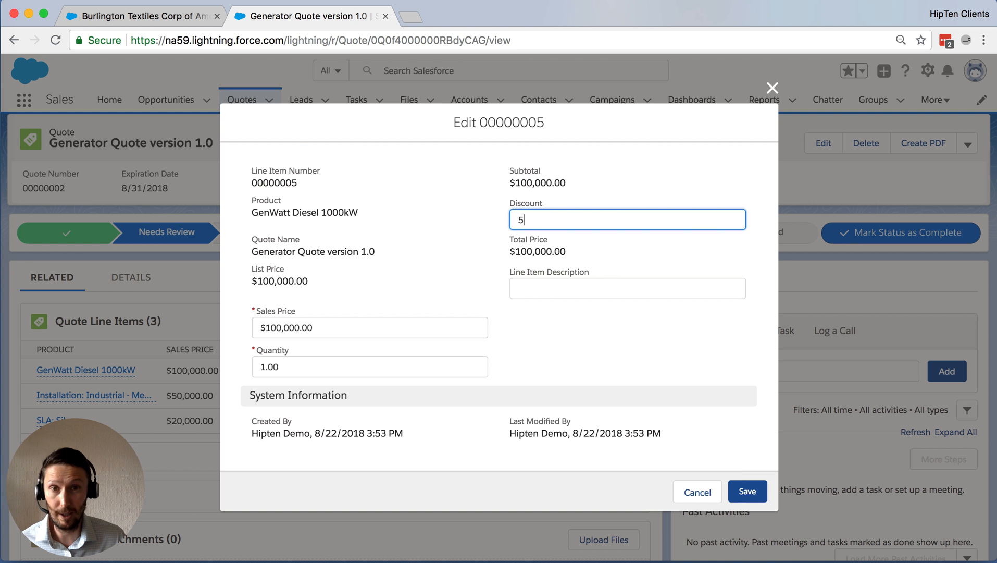
type("0.00%")
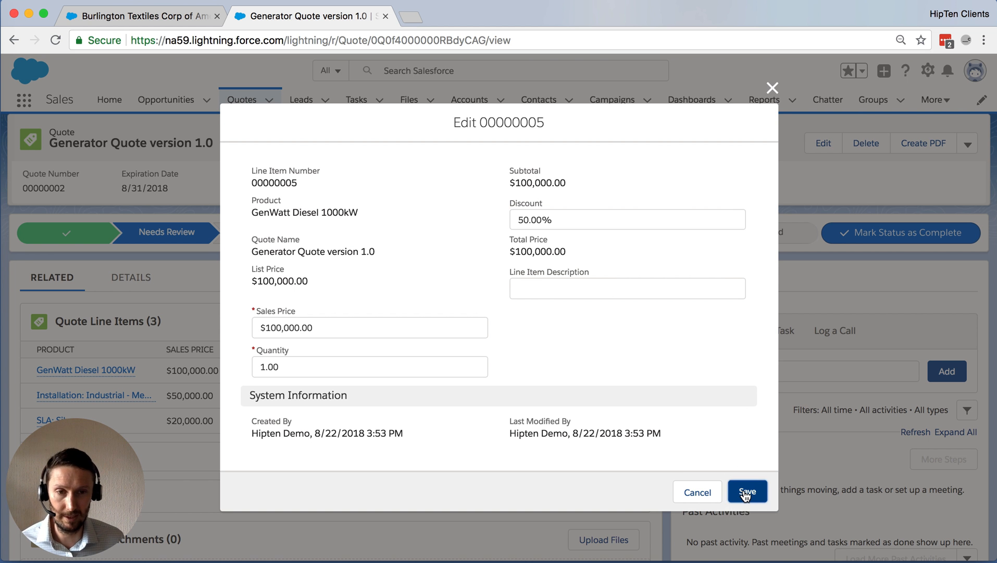
left_click(747, 492)
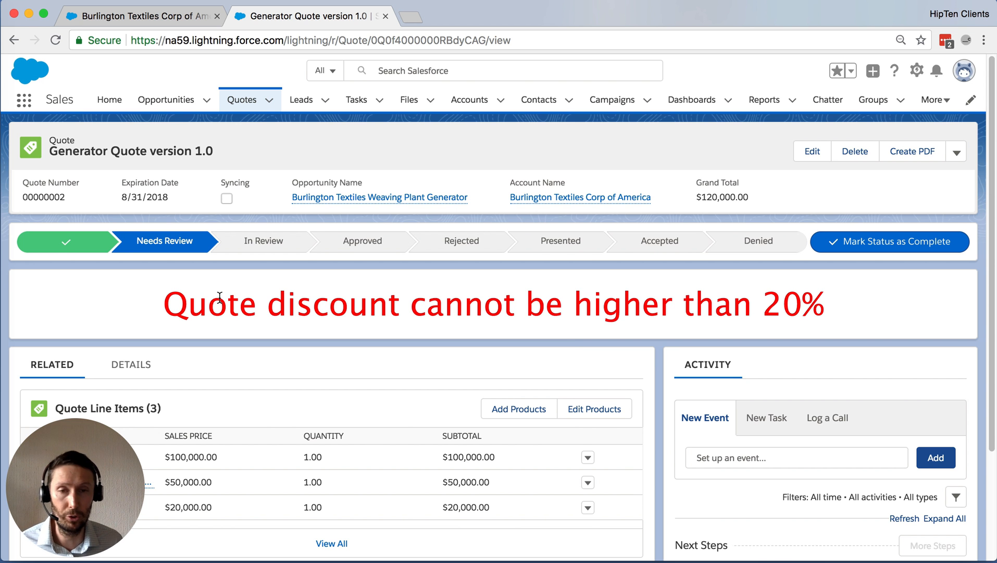
mouse_move(863, 307)
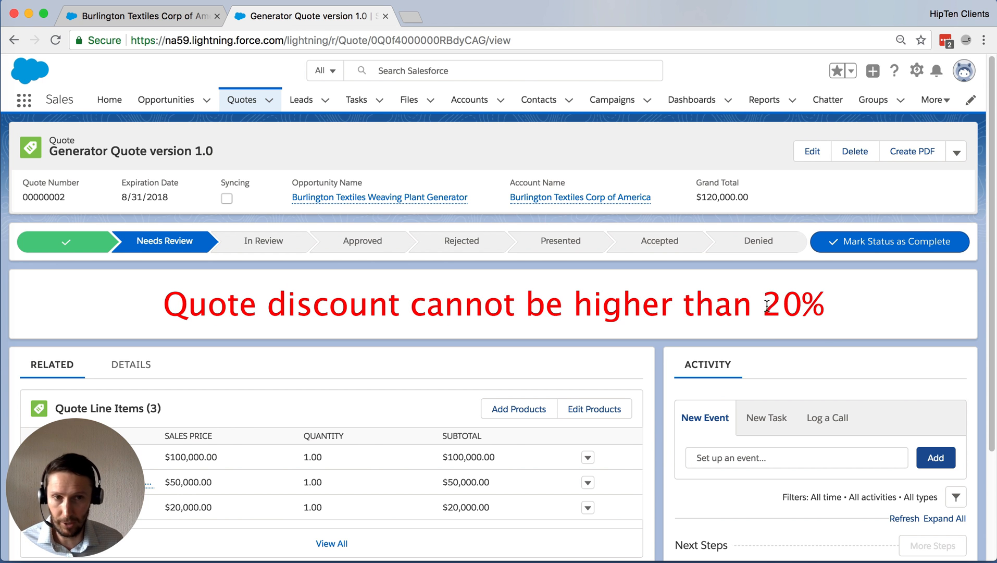
Check the quote is back to $170,000 without the warning, then return to the Burlington Textiles account
double_click(796, 304)
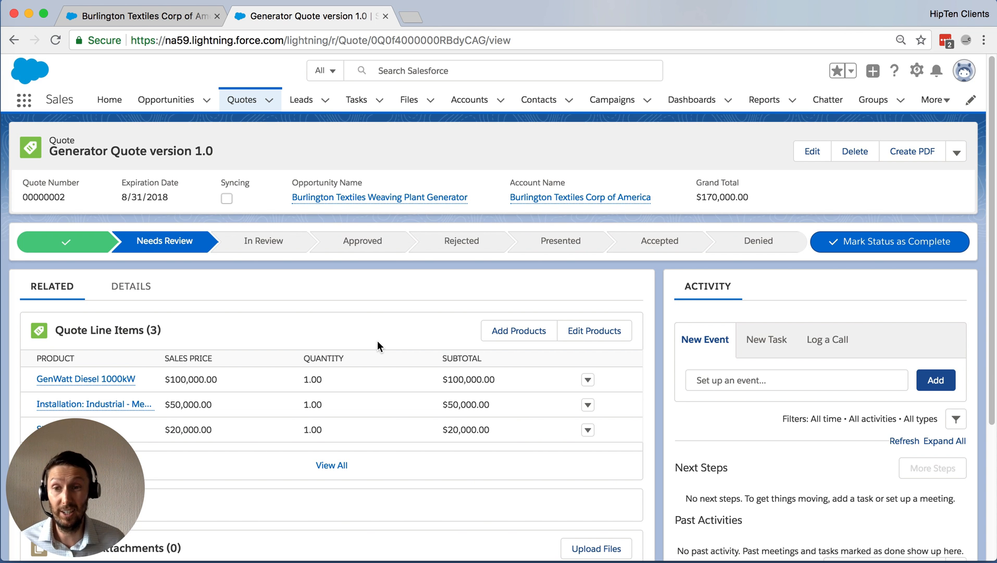
mouse_move(389, 310)
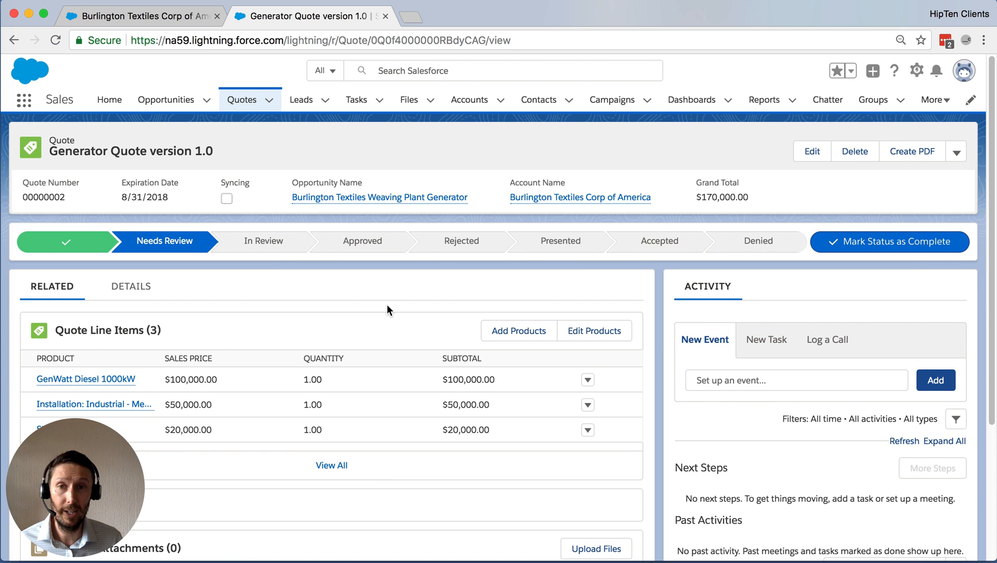
left_click(580, 197)
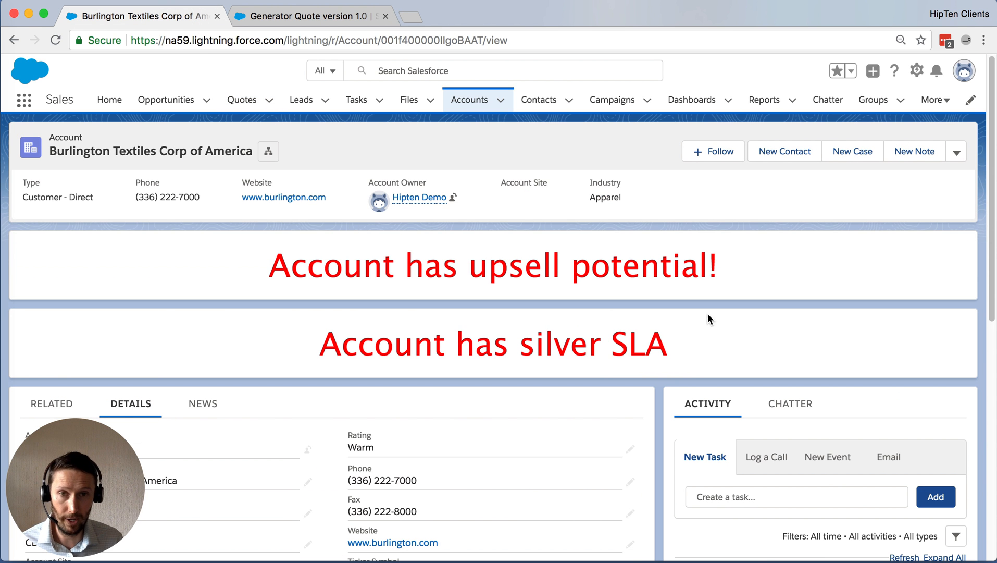
Edit the account page and set the upsell banner's filter to Annual Revenue Greater Than 150000
left_click(916, 71)
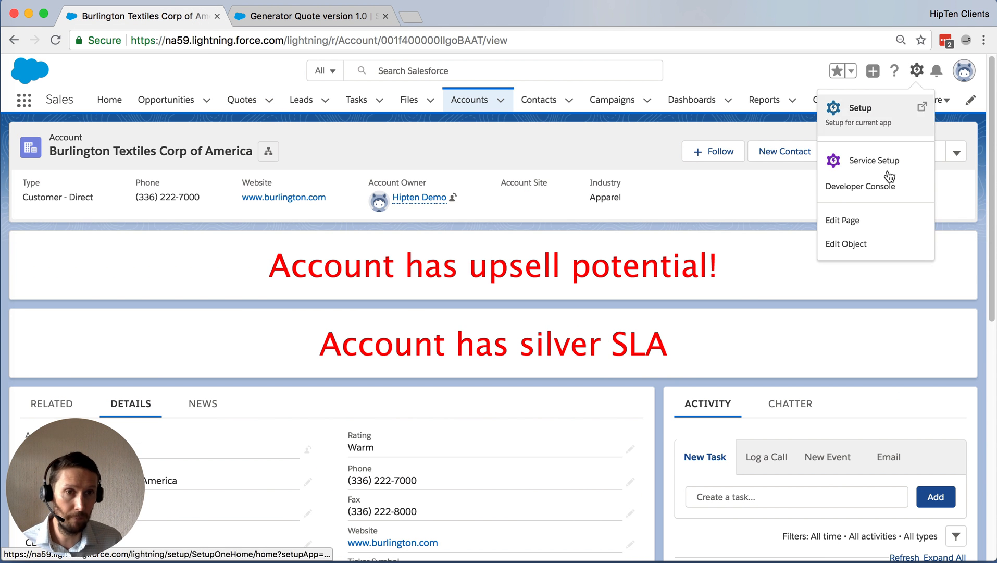
left_click(843, 219)
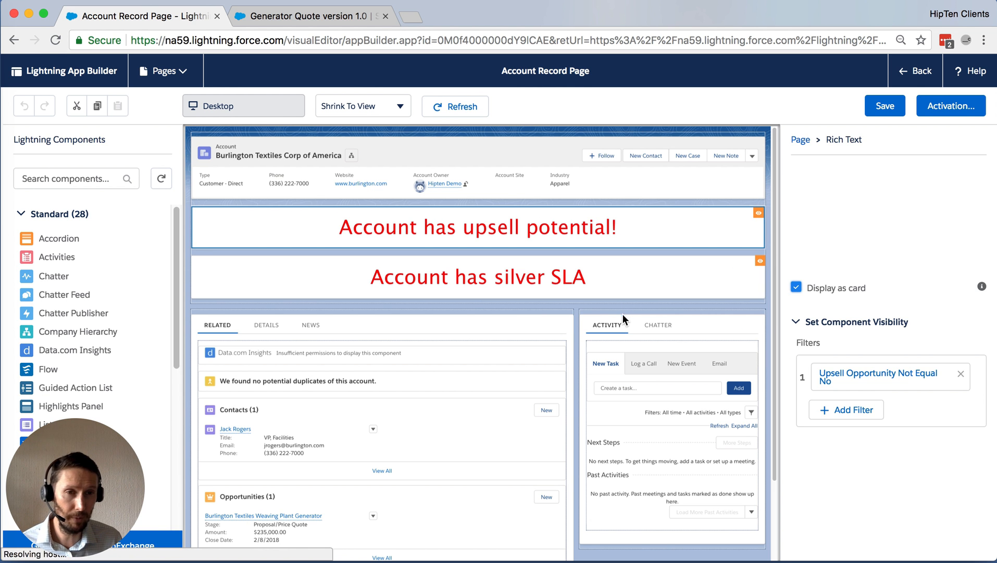
mouse_move(948, 333)
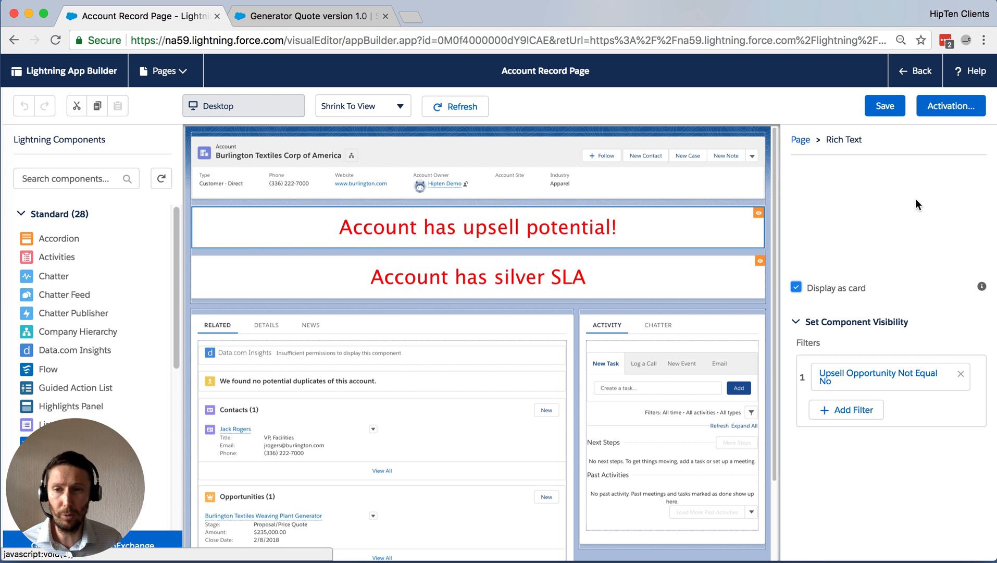
mouse_move(893, 219)
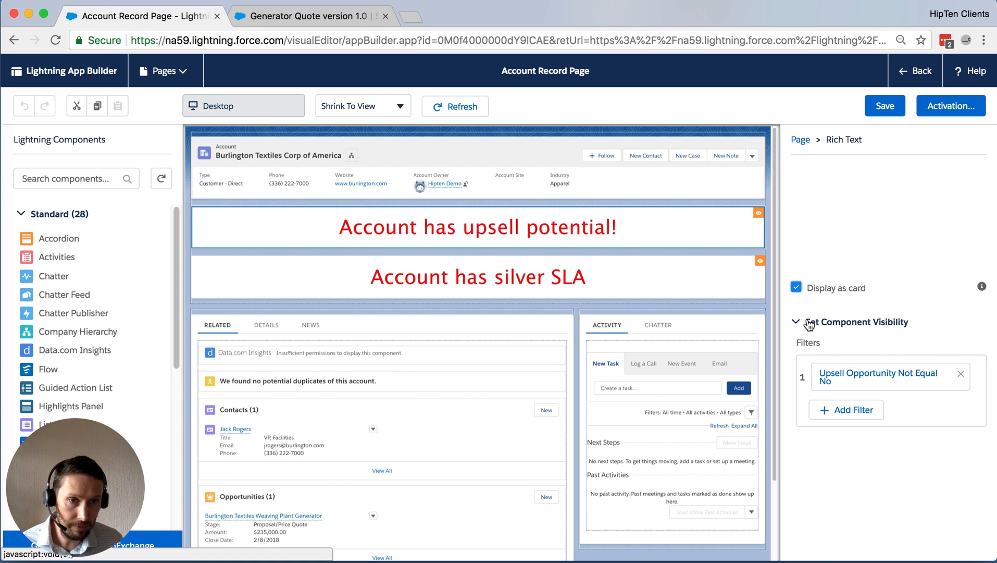
left_click(478, 227)
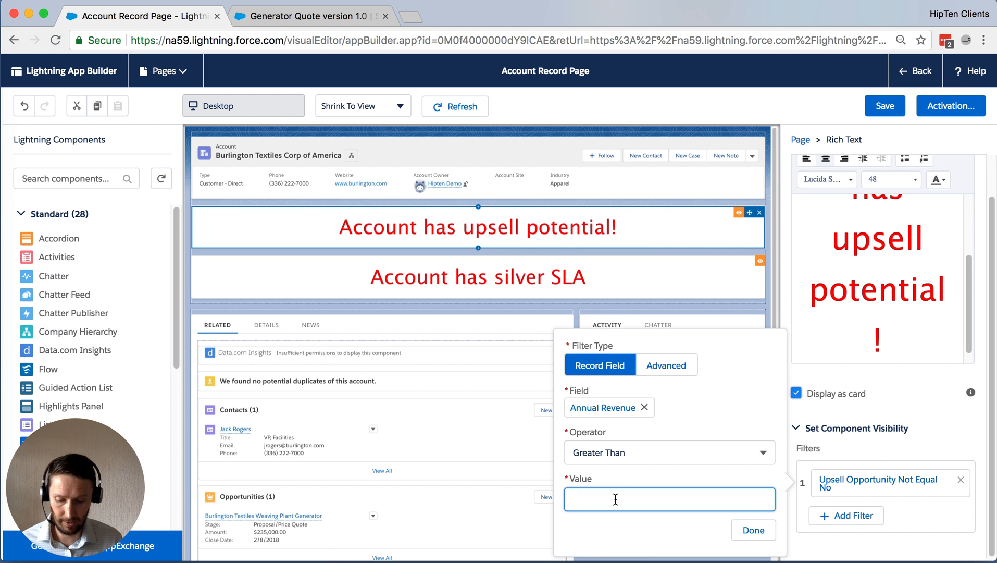
type("150000")
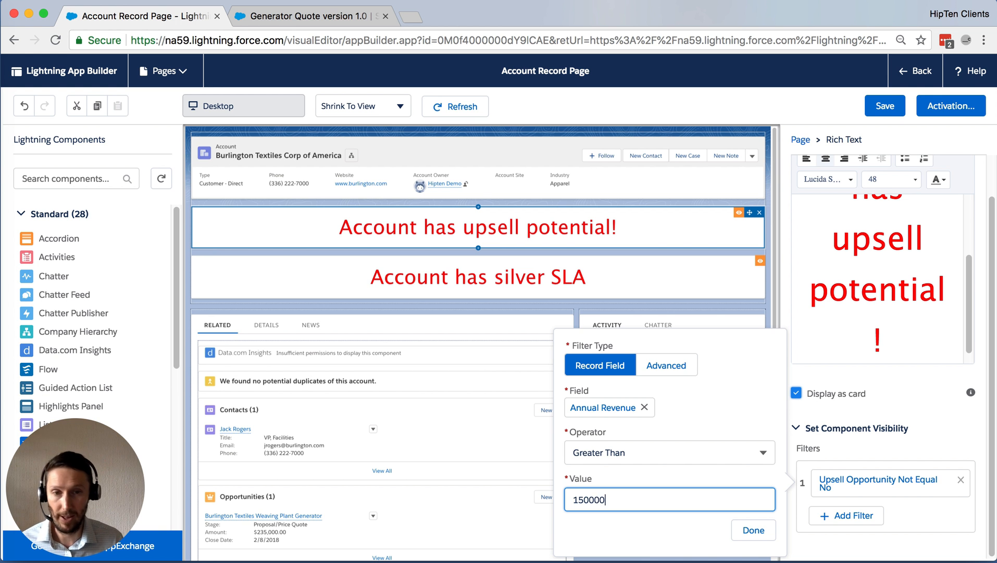
left_click(754, 529)
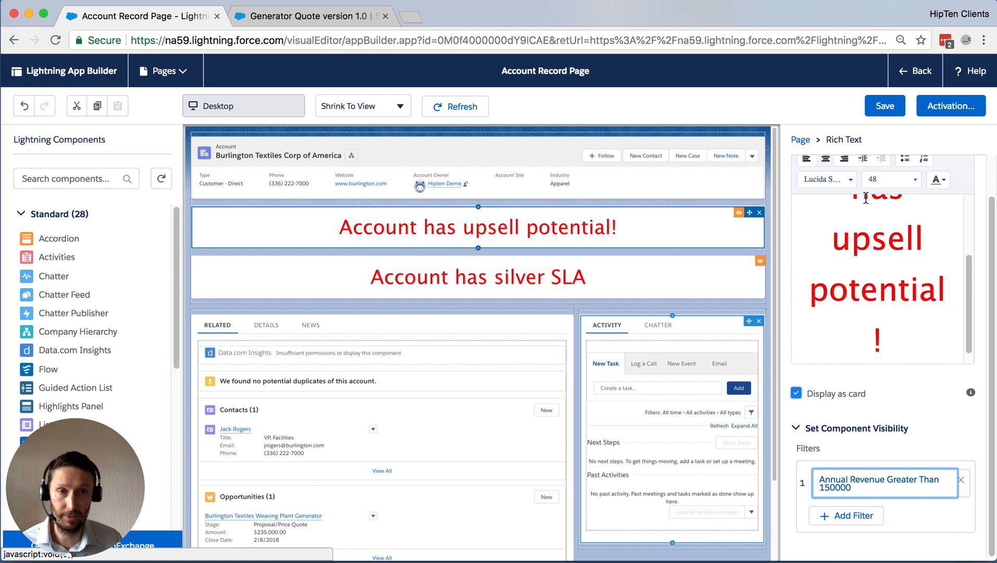
Show the Quote Record Page discount banner's filter, Discount Greater Than 20
left_click(307, 16)
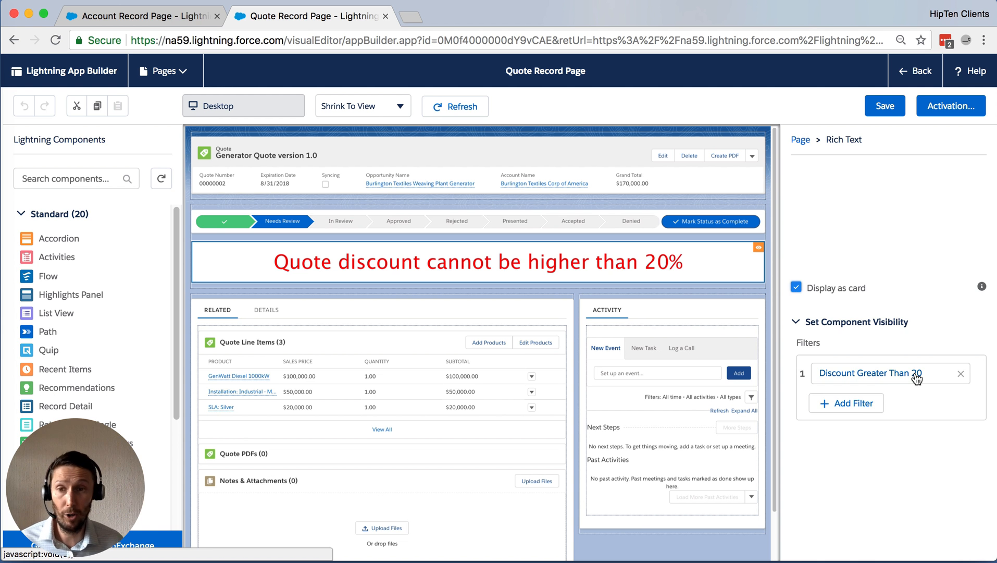
left_click(478, 261)
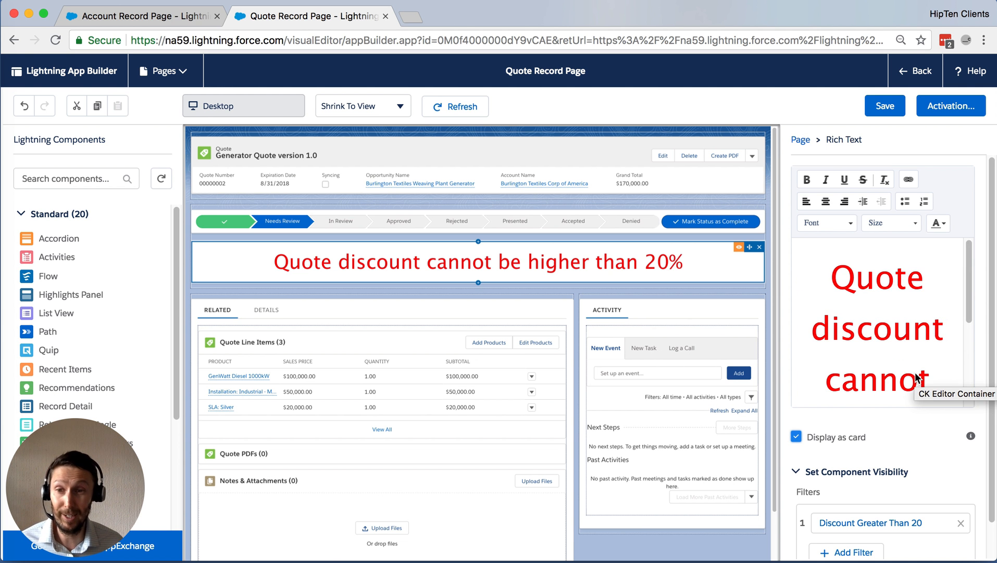